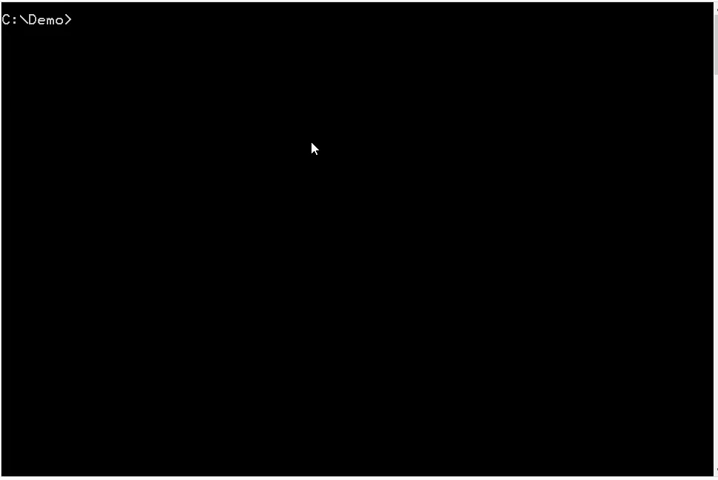
Check the installed cudaHashcat version with cudaHashcat-1.33\cudaHashcat64.exe --version
text(cudaHashcat-1.33\cu)
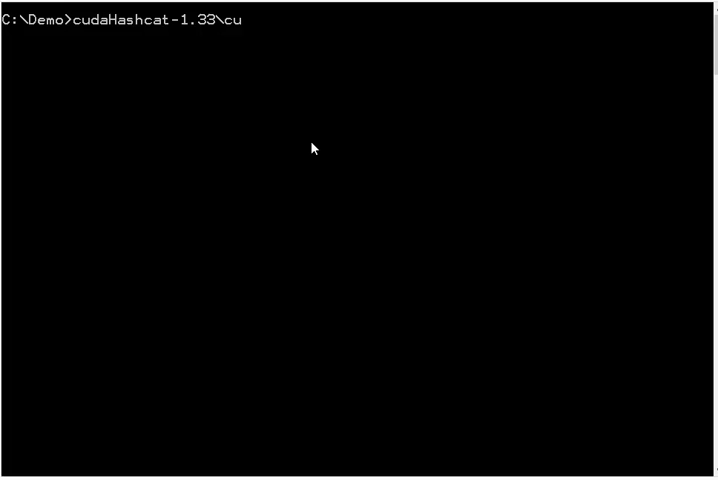
text(da)
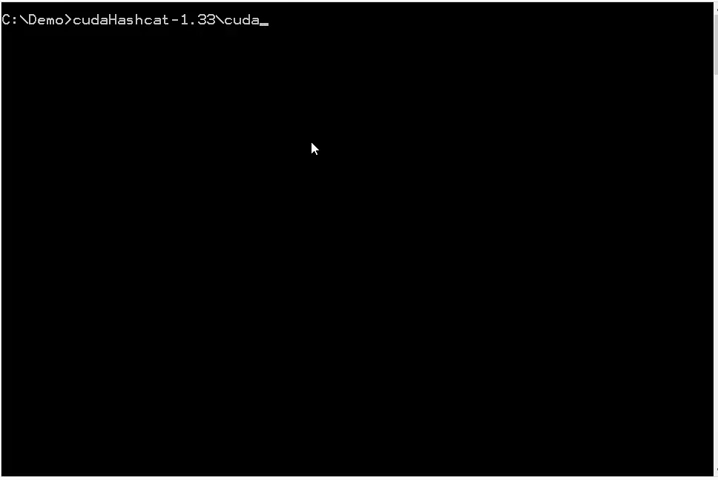
text(Hashcat32.bin)
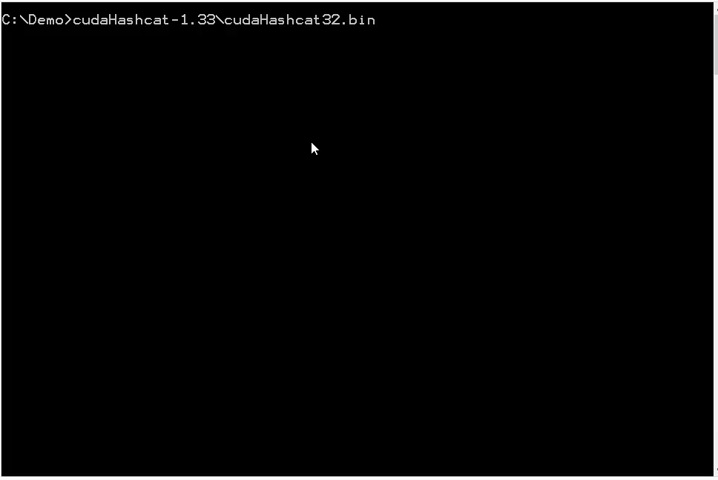
text(cudaHashcat64.exe)
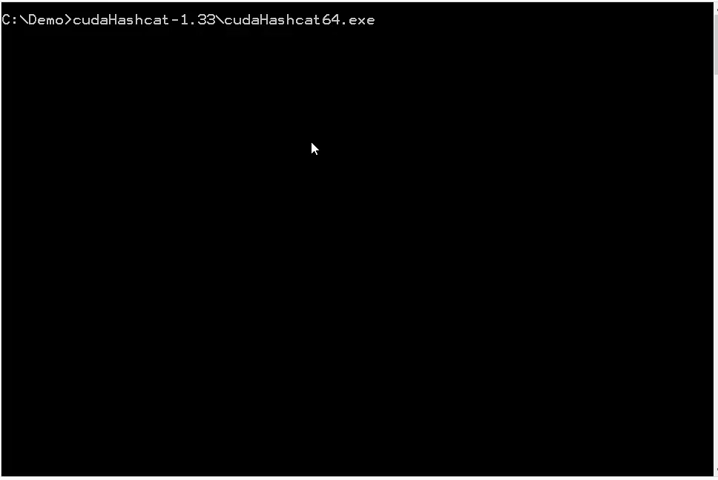
text(--version)
text(typ)
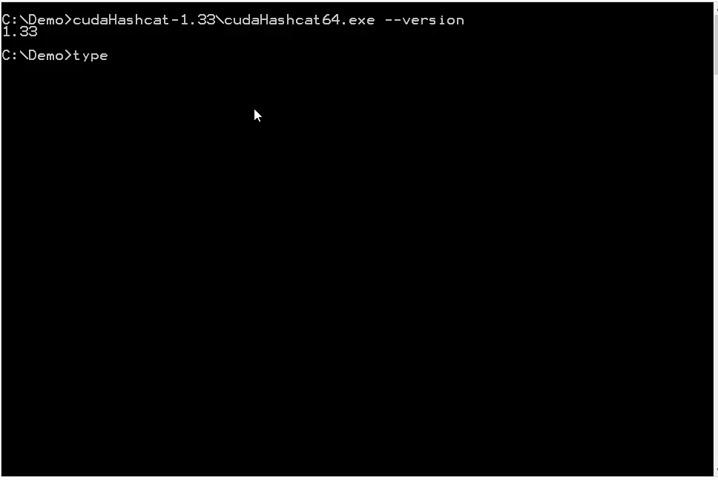
Run pdf2john.py against ex020.pdf to extract its password hash to the console
text(ex020.pdf)
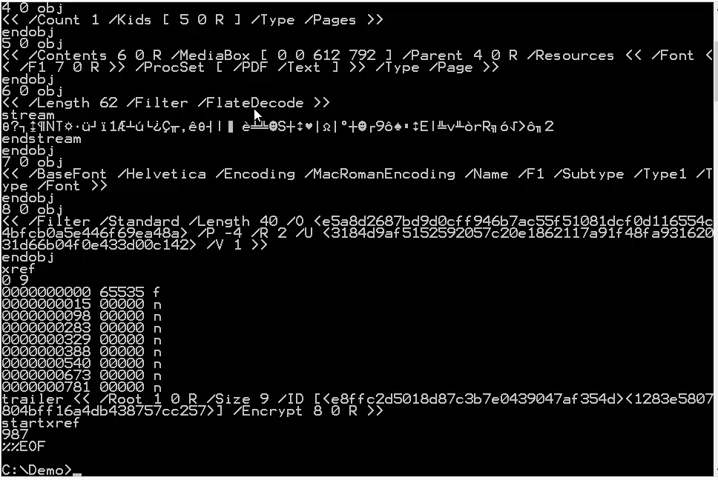
text(c)
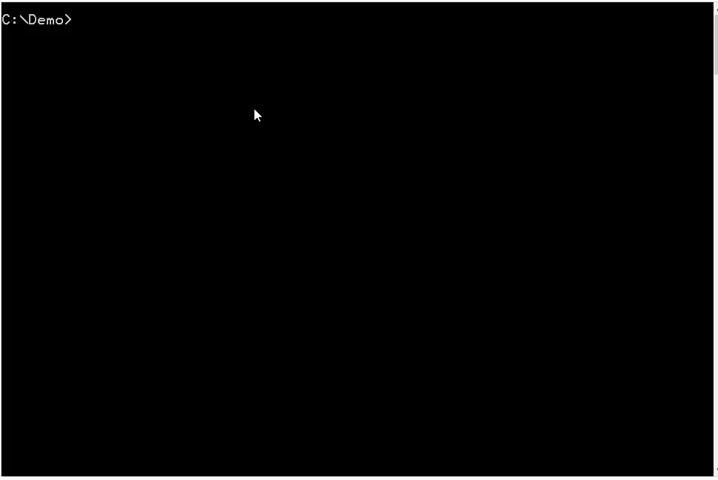
text(pdf2john.py)
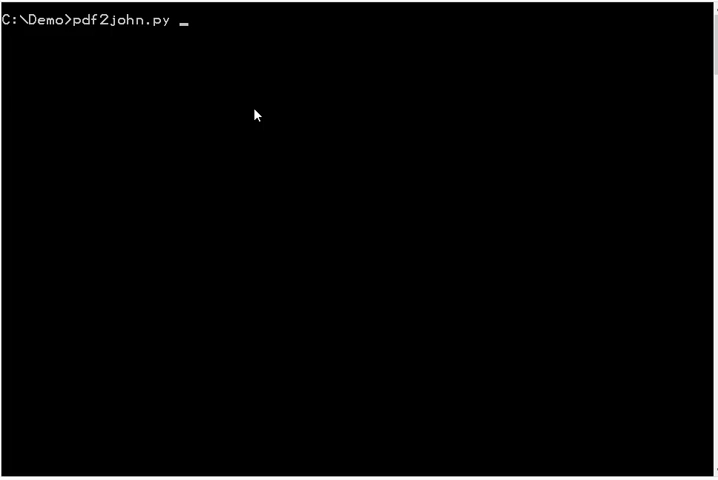
text(ex)
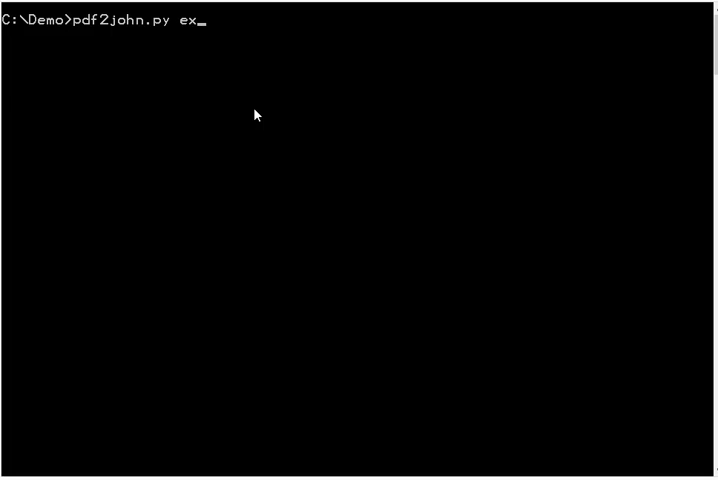
text(020.pdf)
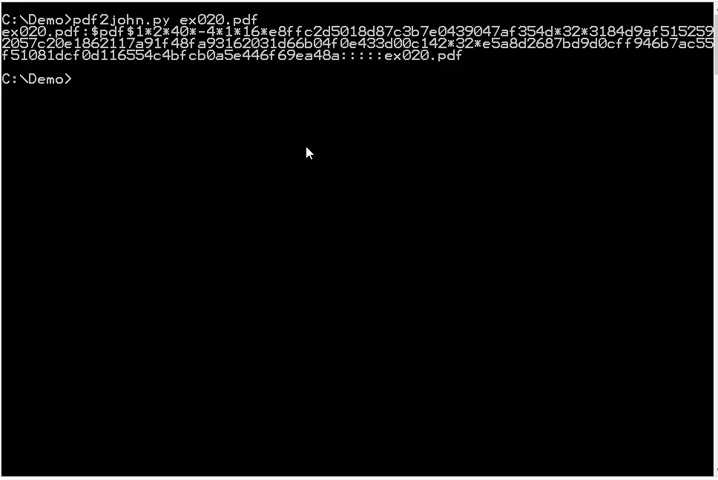
Redirect pdf2john.py ex020.pdf output into ex020.hash and open it in Notepad
text(pdf2john.py ex020.pdf > ex)
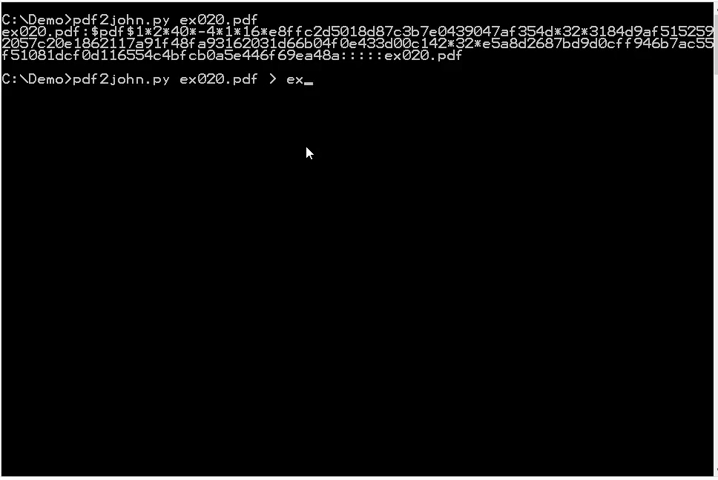
text(020.hash)
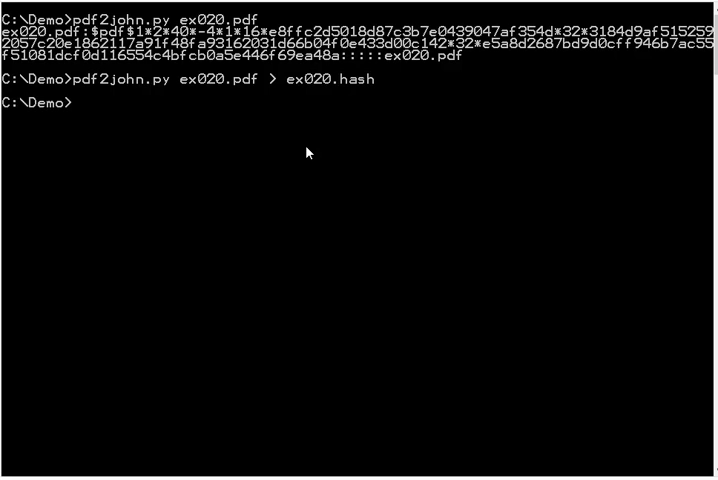
text(notepad)
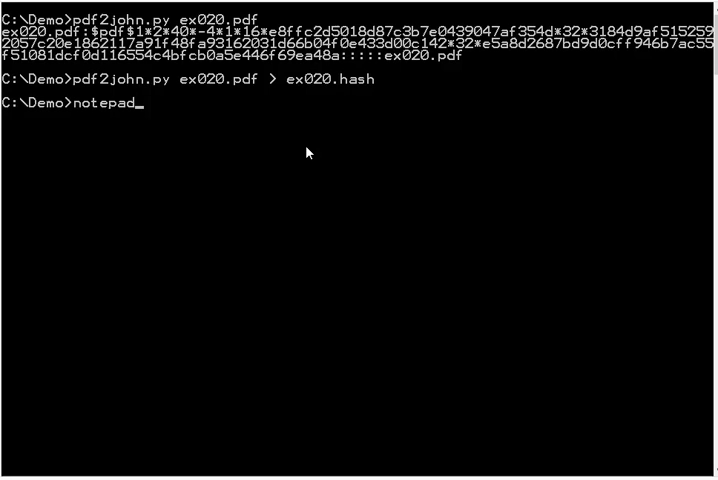
text(ex020.hash)
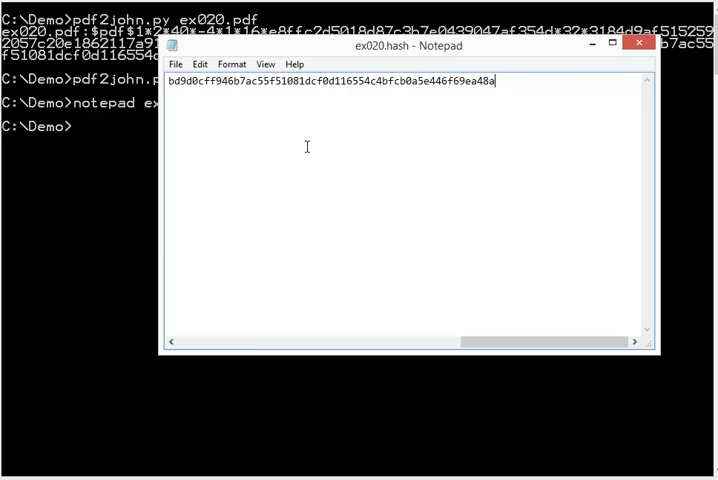
Save ex020.hash from the File menu and close Notepad to return to the console
click(176, 64)
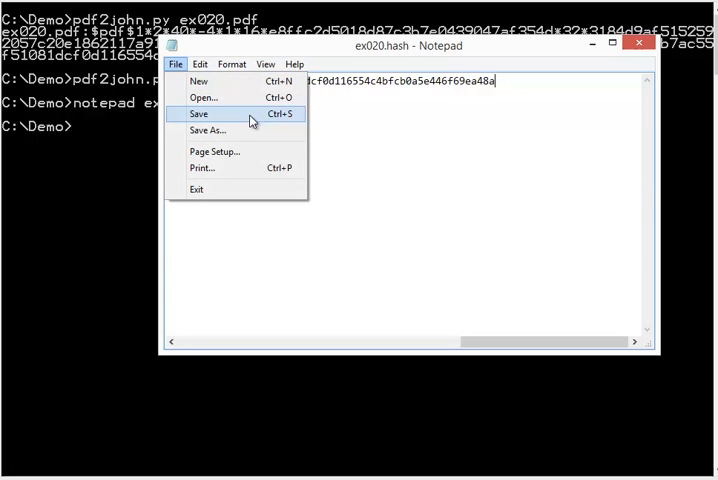
click(198, 112)
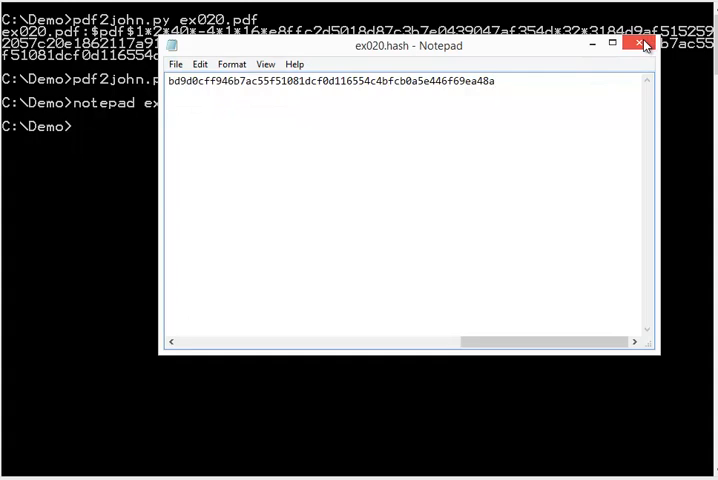
click(640, 44)
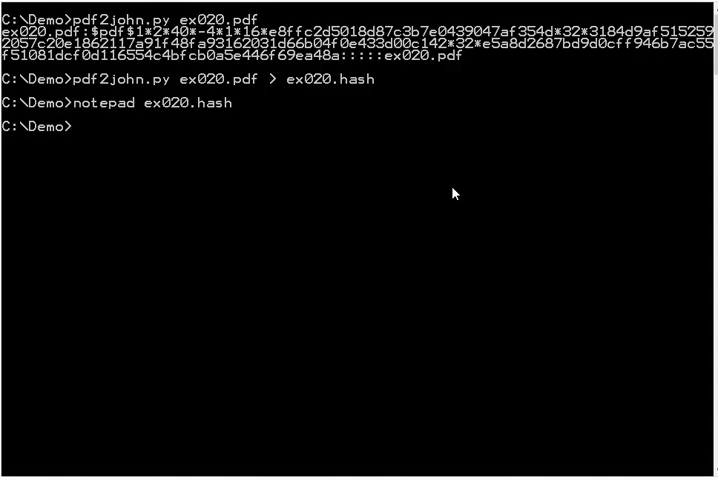
Start the command cudaHashcat-1.33\cudaHashcat64.exe -m 10410 -a 3 for a brute-force attack
text(cudaHashcat-1.33)
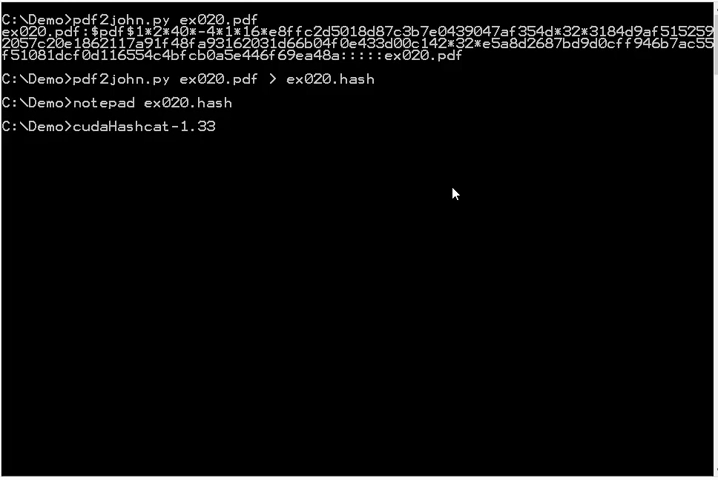
text(\cud)
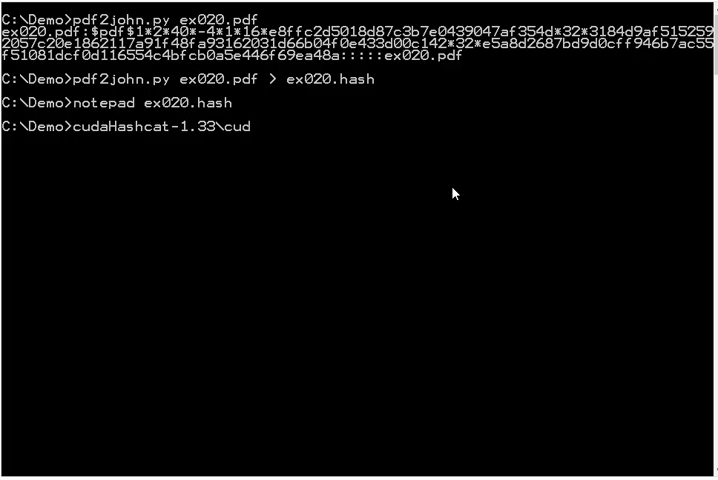
text(aHashcat32.bin)
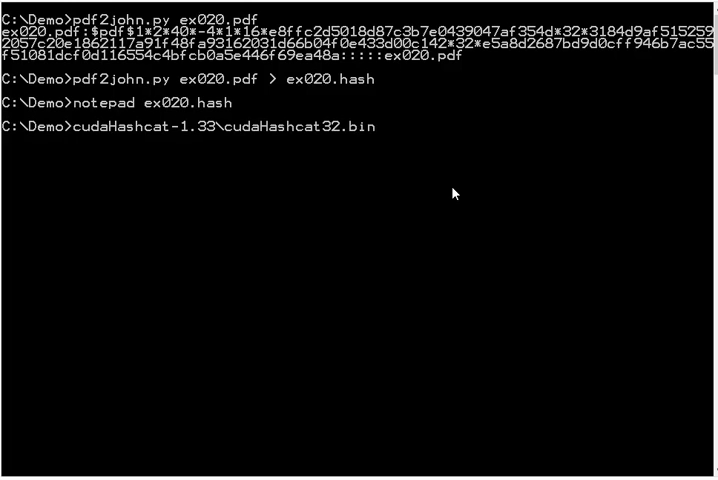
text(cudaHashcat64.exe -)
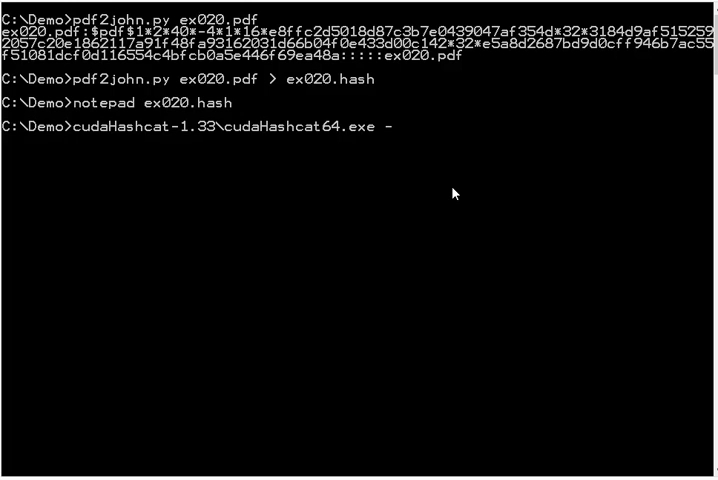
text(m 10)
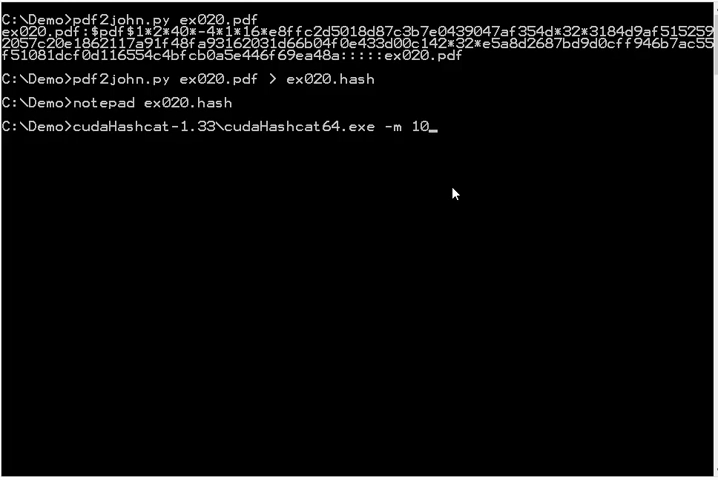
text(410 -)
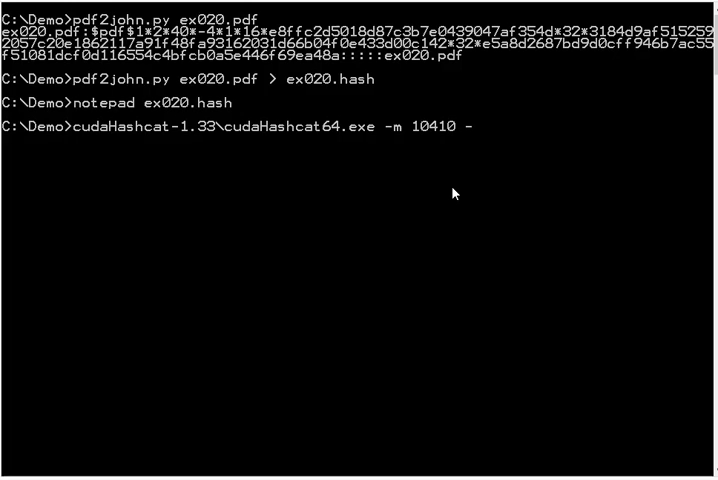
text(a)
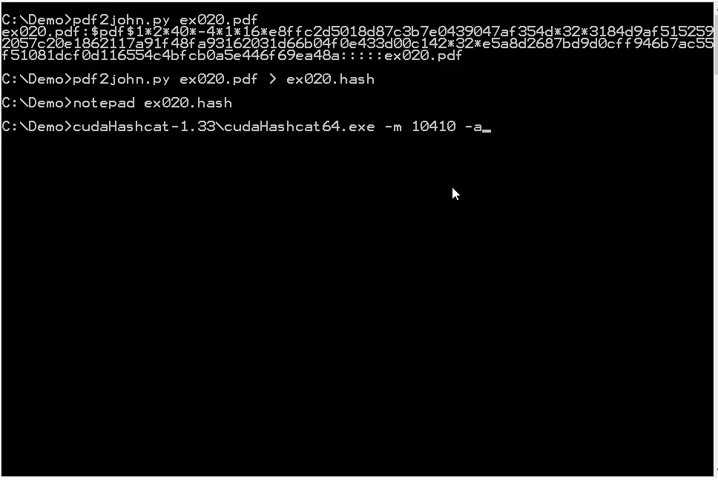
text(3)
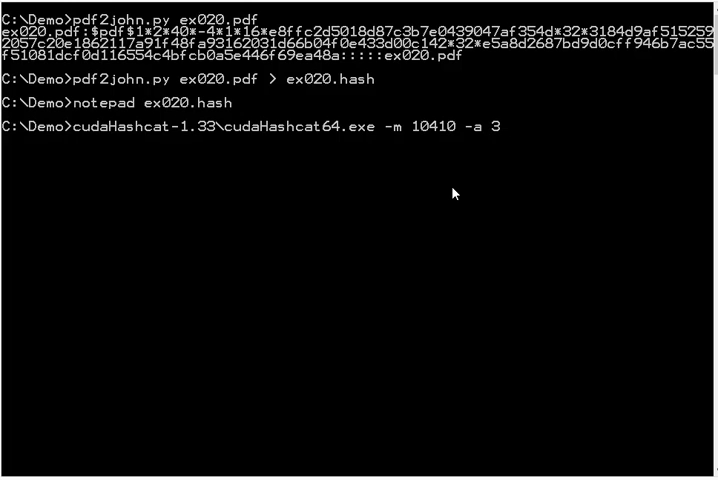
Target ex020.hash with the five-byte mask ?b?b?b?b?b
text(ex020.hash)
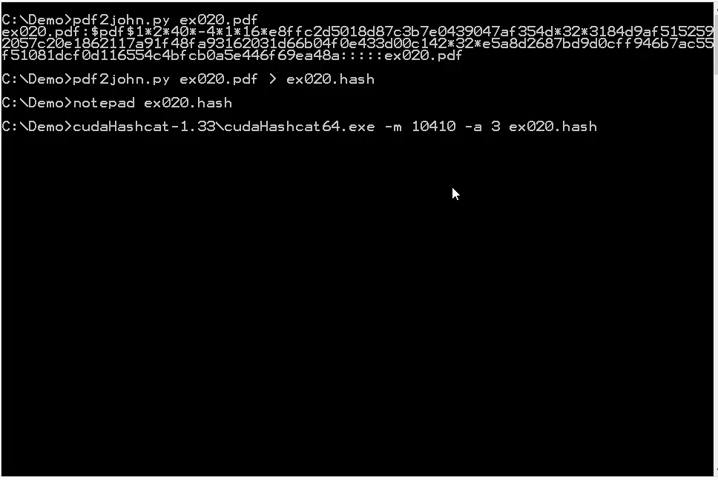
text(?B?B)
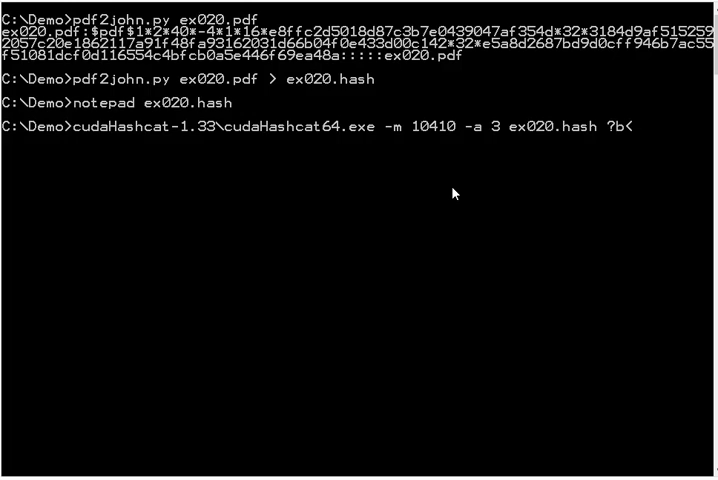
text(?b?b)
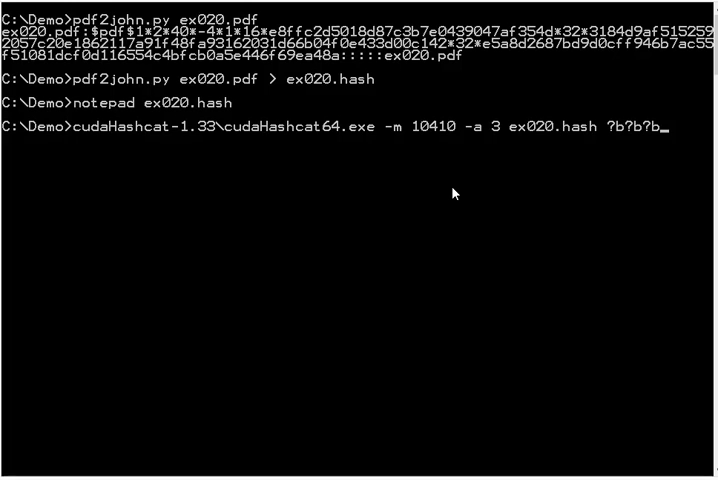
text(?b?b)
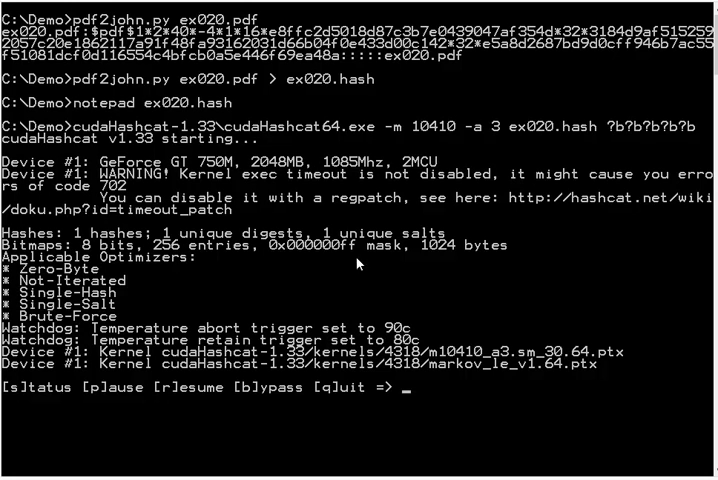
mouse_move(348, 288)
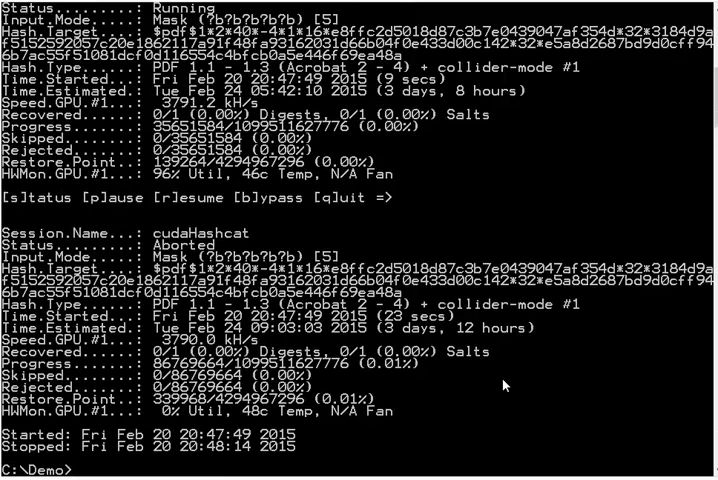
Display the contents of key.hcchr with type, then clear the console with cls
text(t)
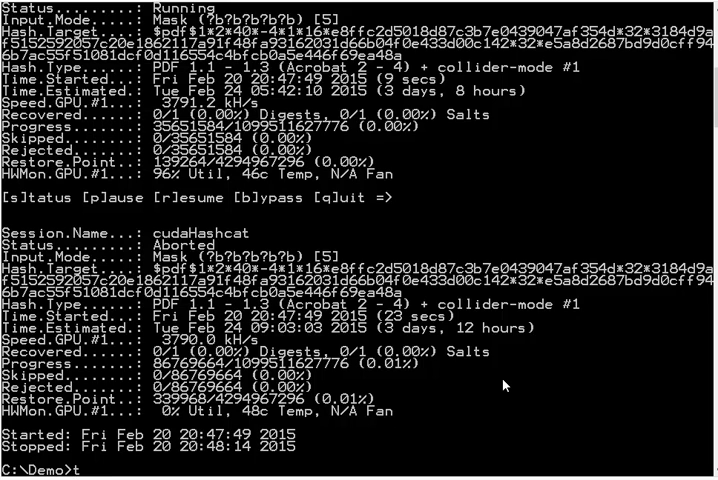
text(ype key.hcchr)
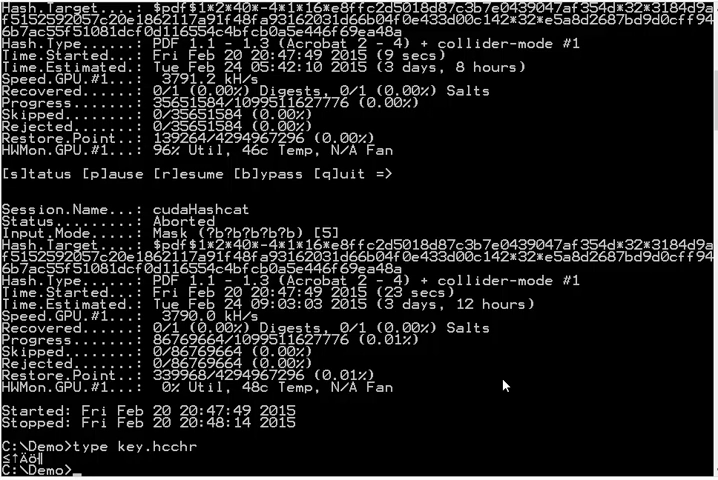
text(cls)
text(cudaHashcat-1.33\cudaHashcat64.exe -m 10410 -a 3 ex020.hash ?b)
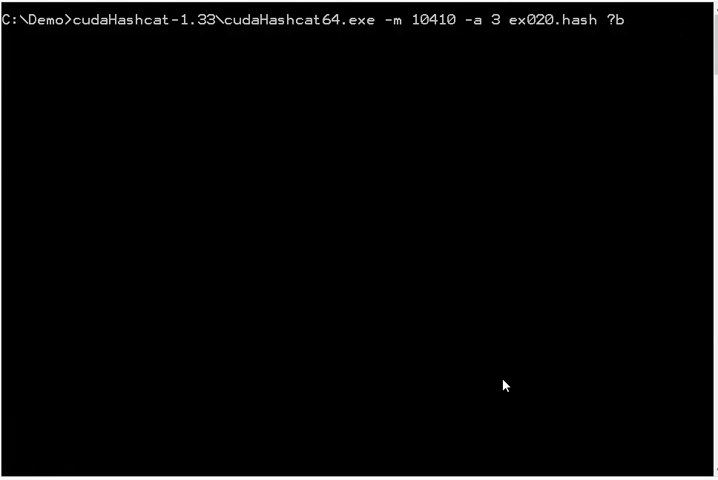
Add -1 key.hcchr as a custom charset and use the mask ?1?1?1?b?b
text(-1 key.hcchr)
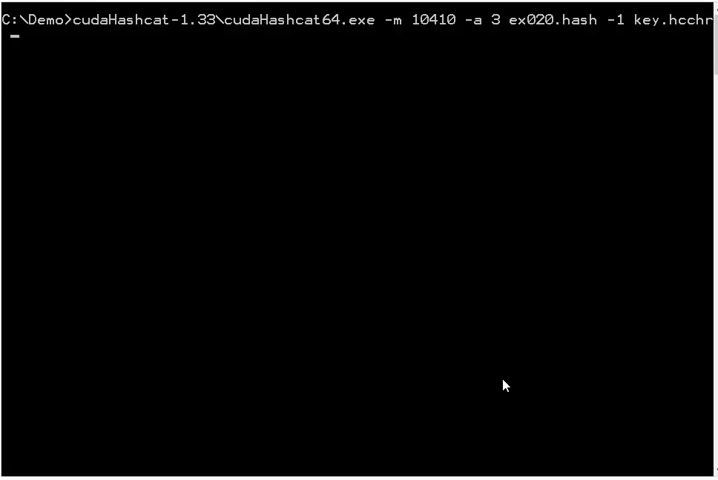
text(?1?1)
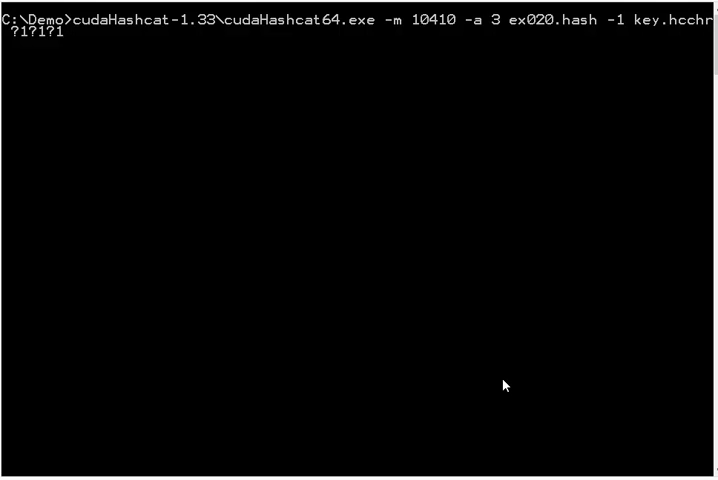
text(?1)
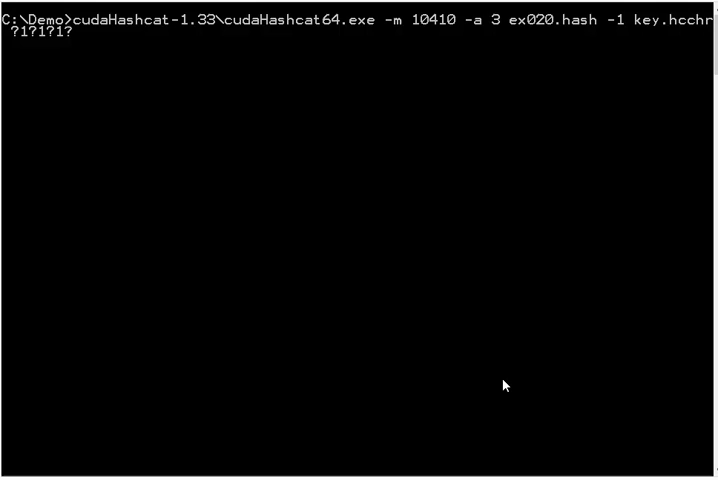
text(?b?b)
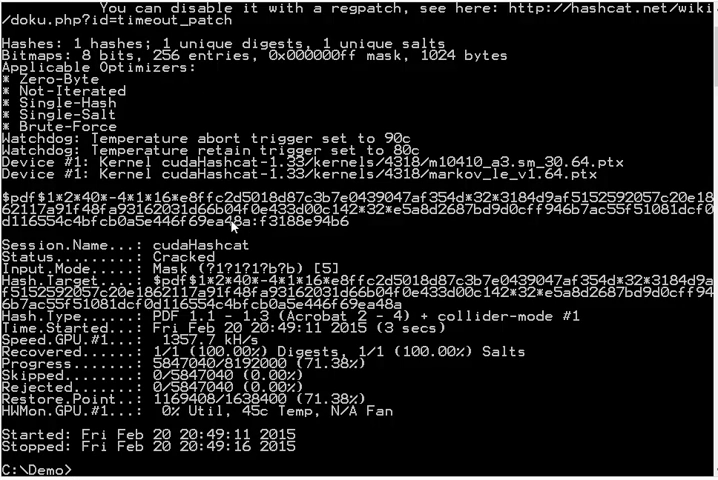
mouse_move(272, 230)
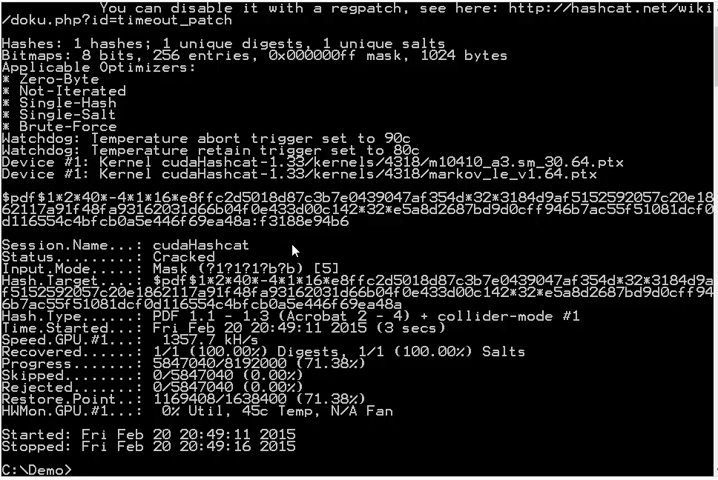
Let the custom-charset cudaHashcat run finish with Status: Cracked for ex020.hash
text(t)
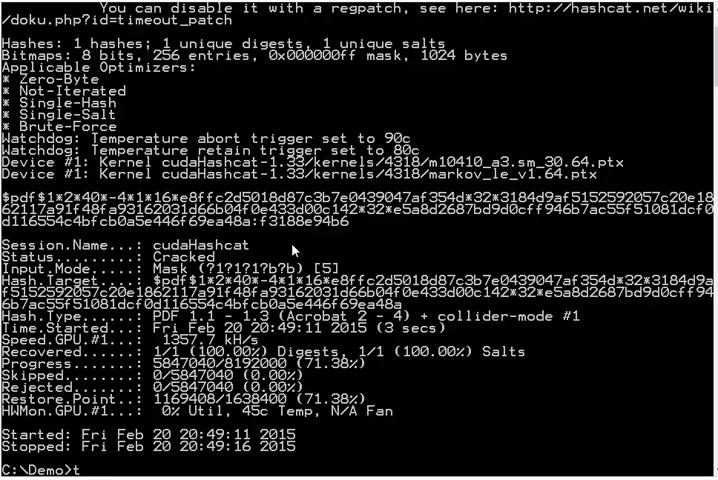